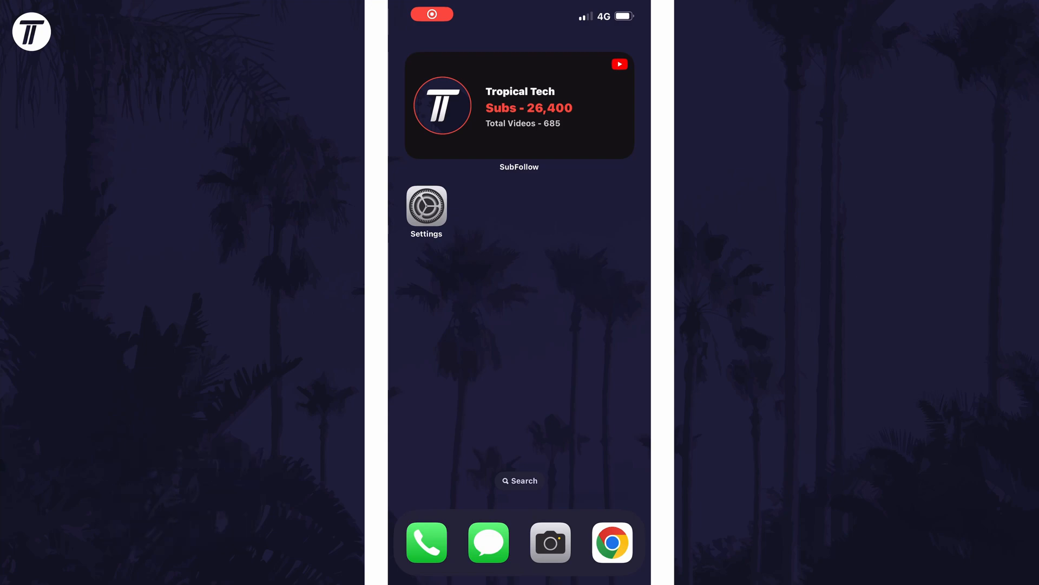
Launch the Settings app from the Home Screen
{"action": "left_click", "coordinate": [426, 207]}
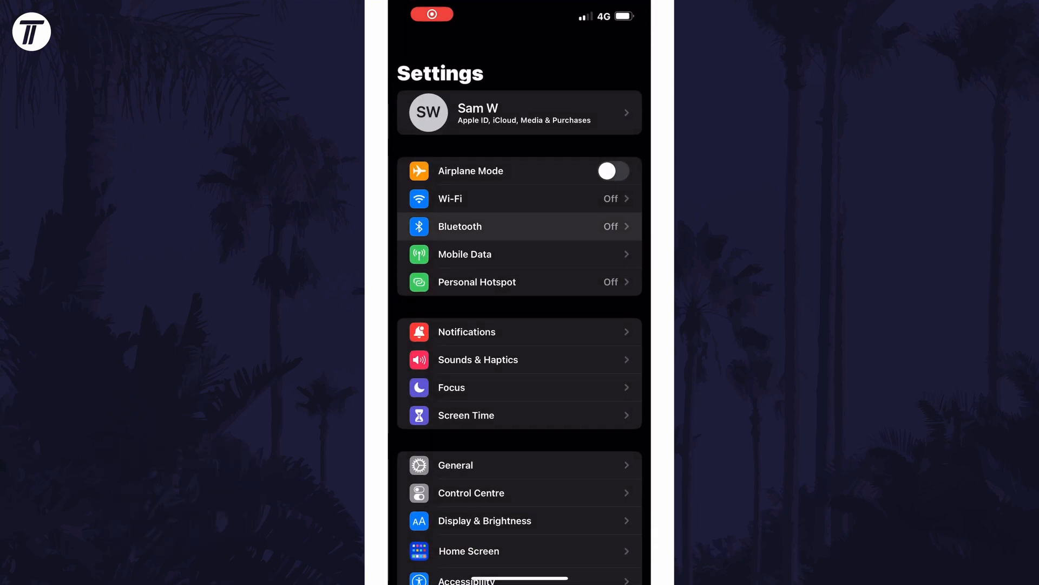
Switch Bluetooth on so WH-1000XM4 shows Connected under My Devices
{"action": "left_click", "coordinate": [519, 226]}
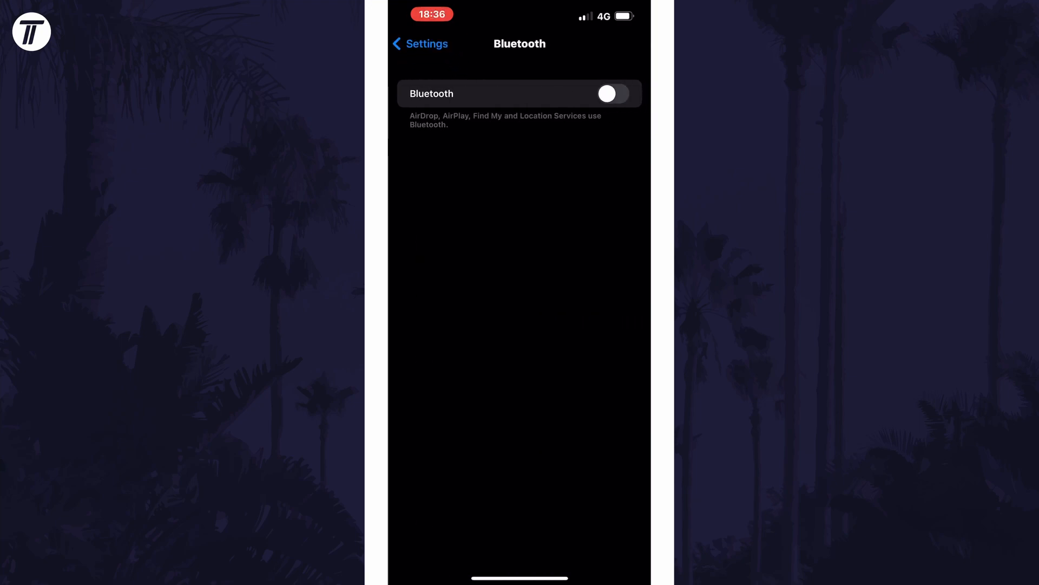
{"action": "left_click", "coordinate": [612, 94]}
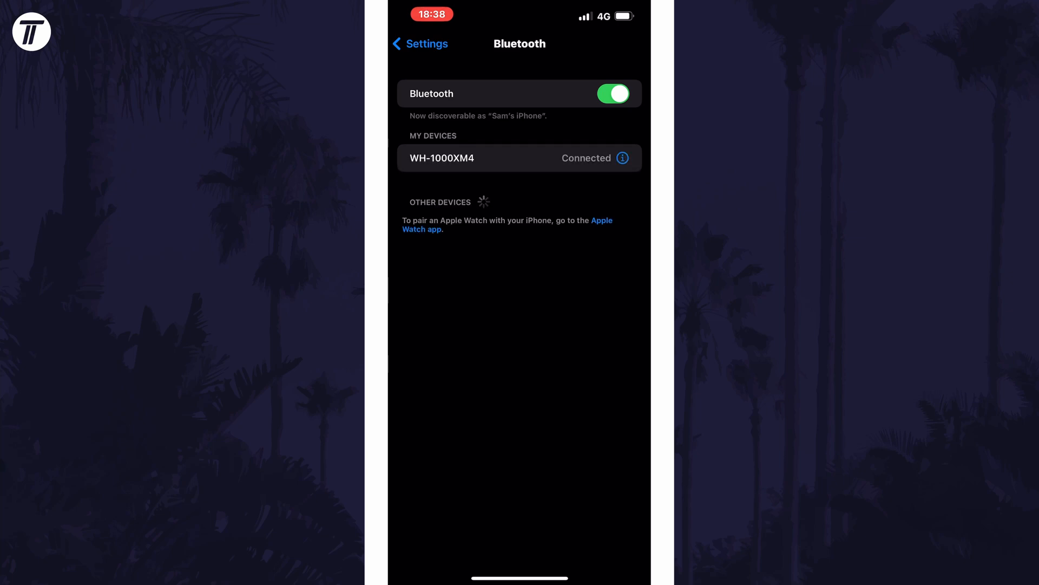
In the WH-1000XM4 details, choose Headphone as the device type
{"action": "left_click", "coordinate": [621, 157]}
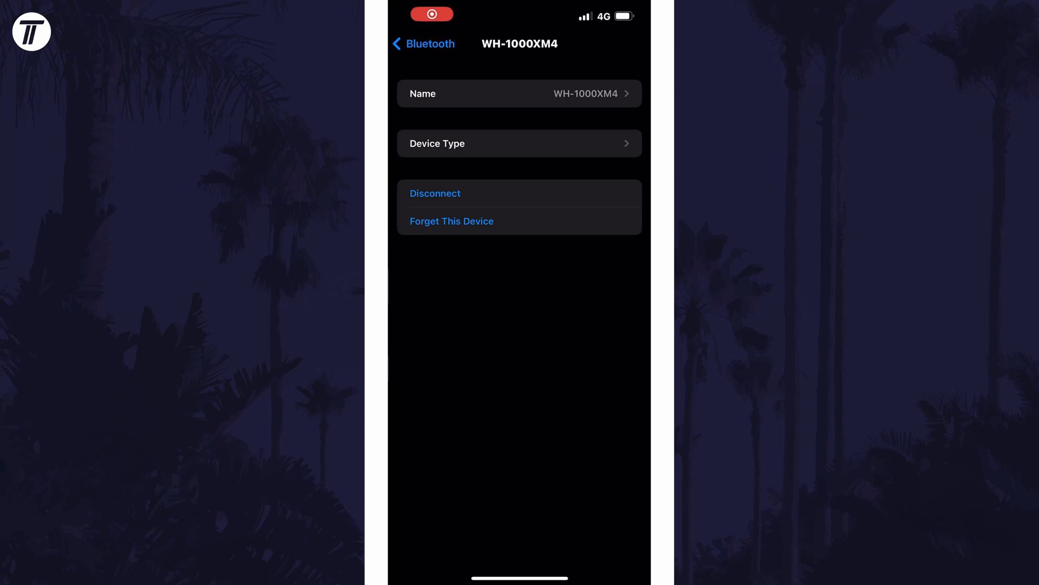
{"action": "left_click", "coordinate": [519, 143]}
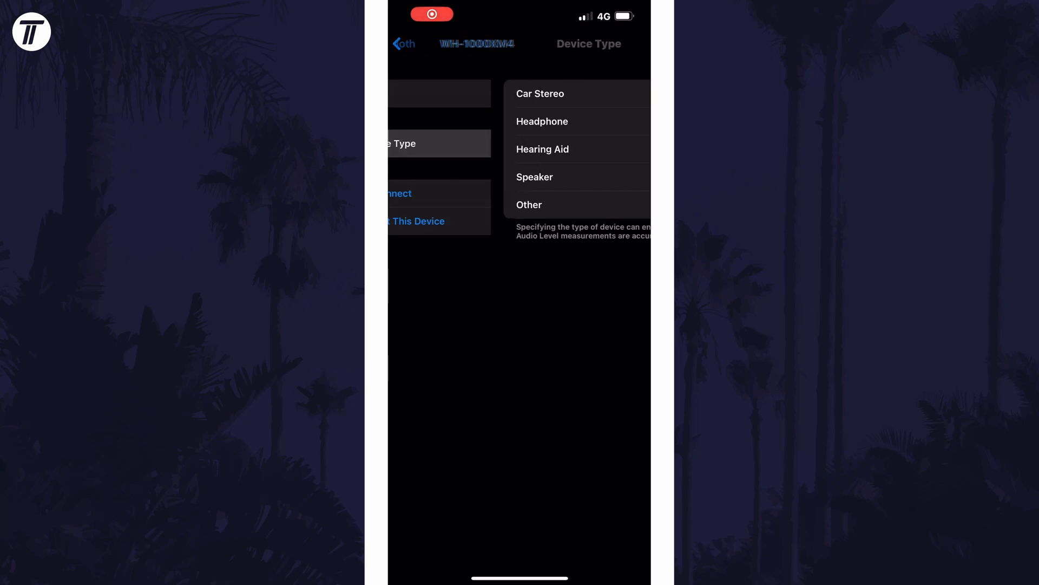
{"action": "left_click", "coordinate": [541, 121]}
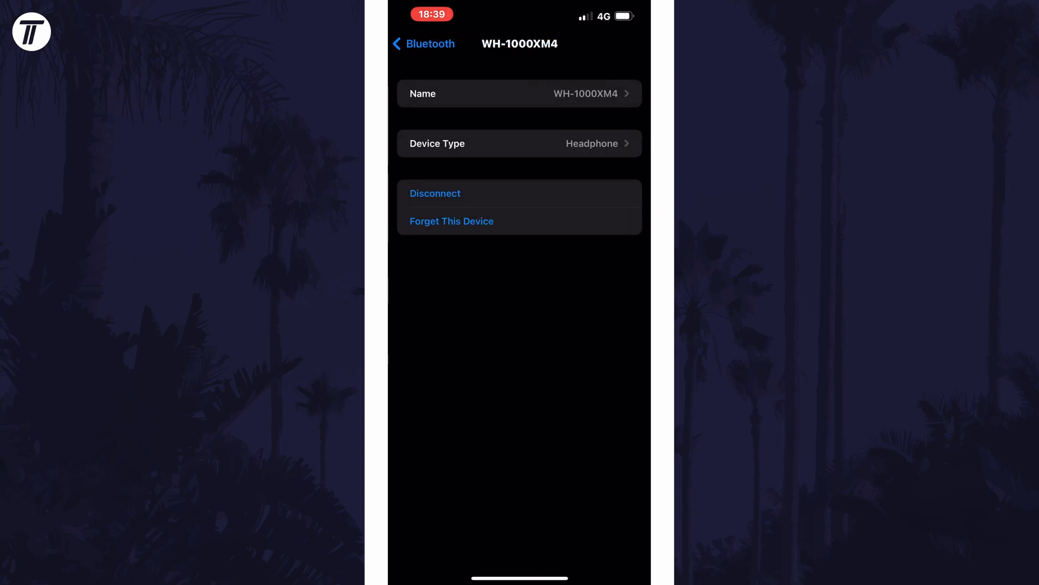
{"action": "left_click", "coordinate": [519, 143]}
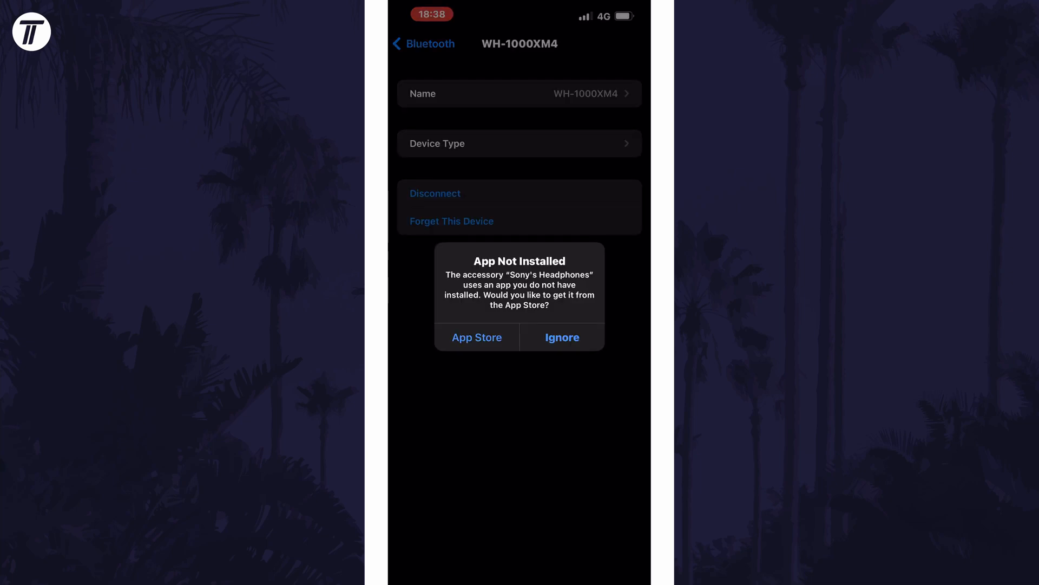
{"action": "left_click", "coordinate": [476, 337]}
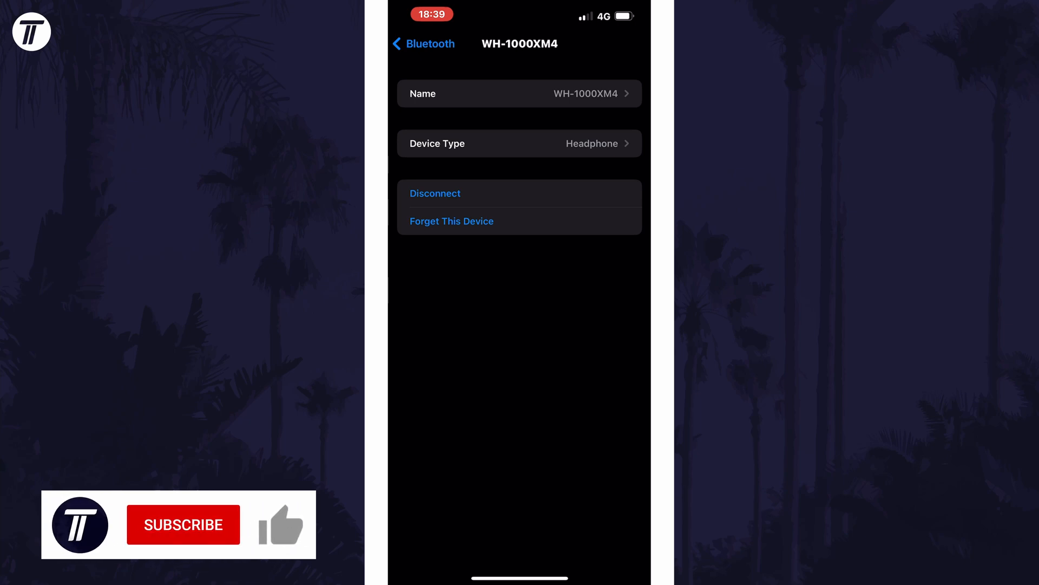
{"action": "left_click", "coordinate": [183, 525]}
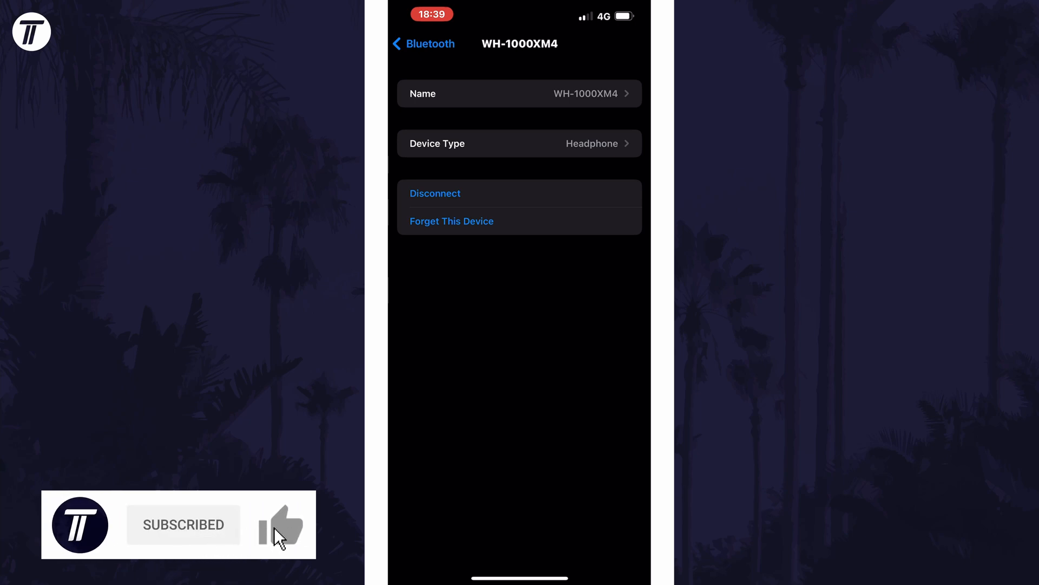
{"action": "left_click", "coordinate": [281, 524]}
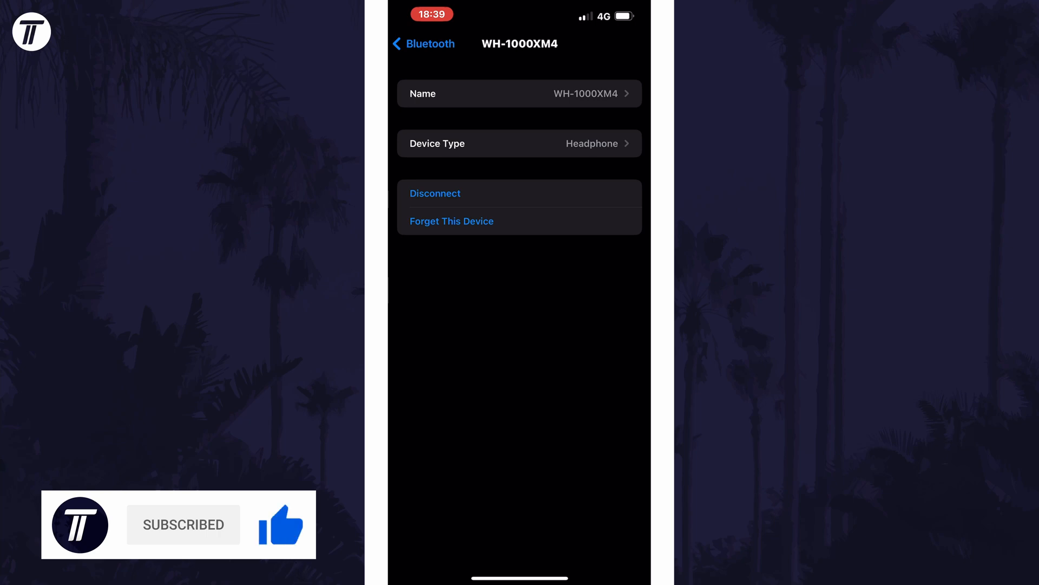